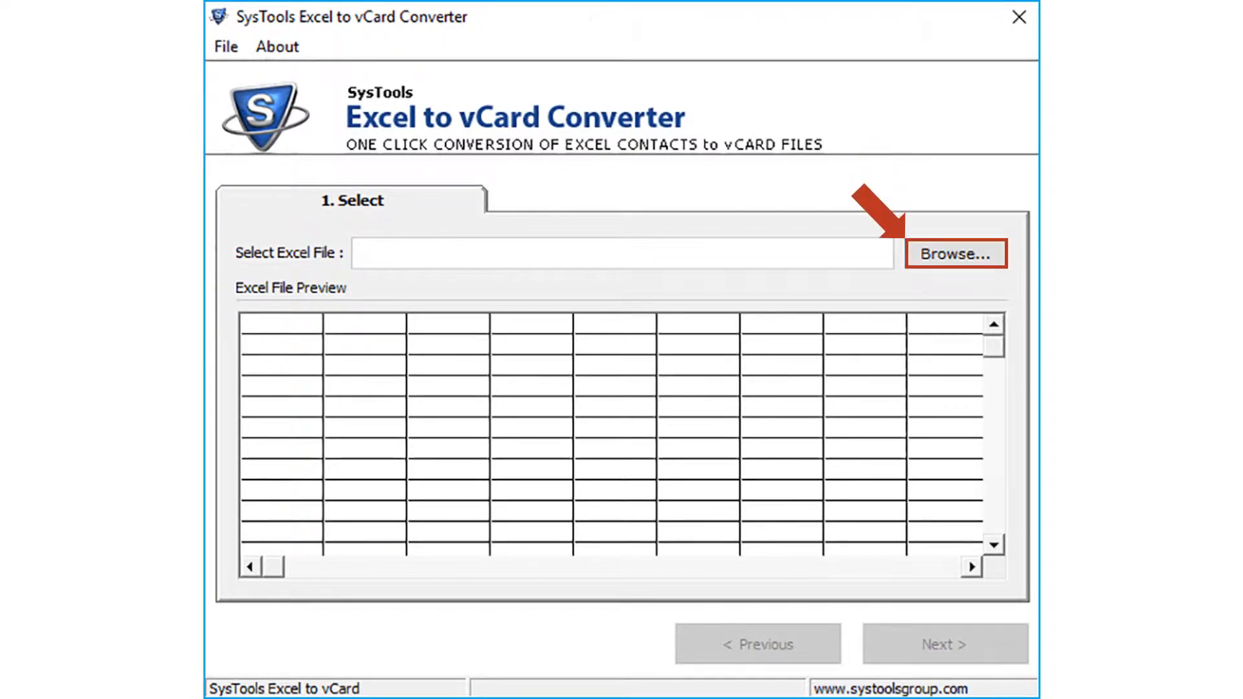
- Browse to and load contacts (Responses).xls so its 49 contact rows appear in the preview
left_click(956, 254)
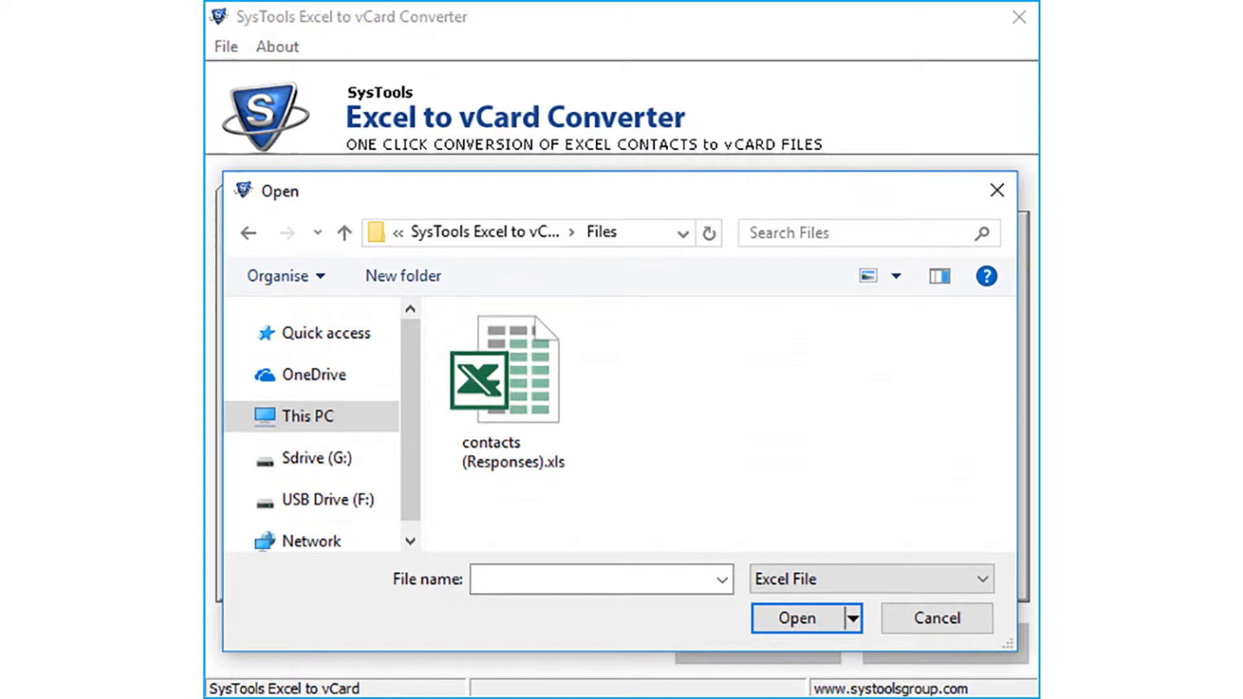
left_click(511, 369)
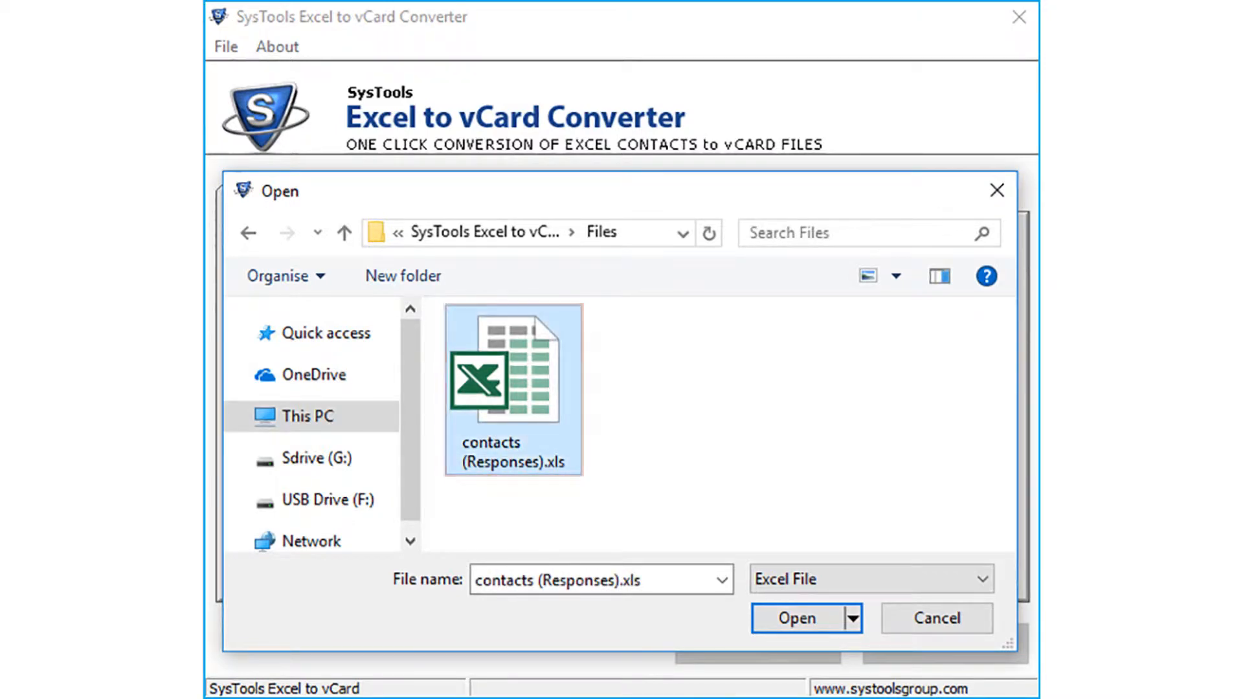
left_click(796, 618)
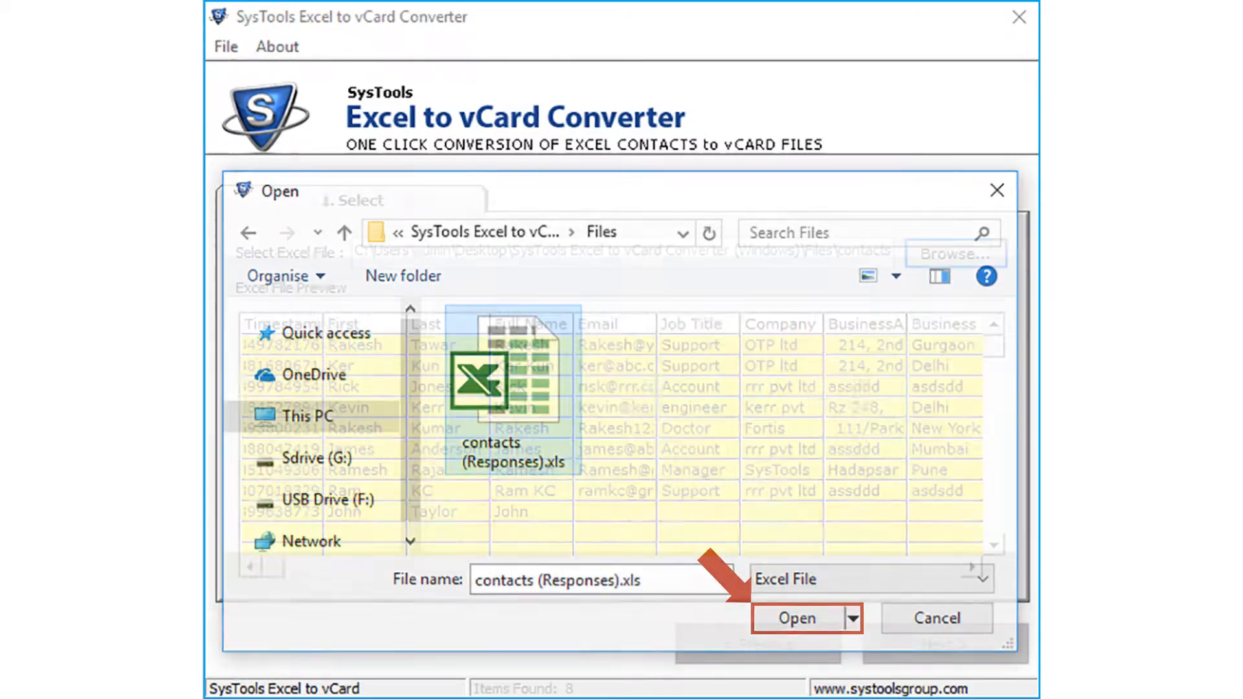
left_click(796, 618)
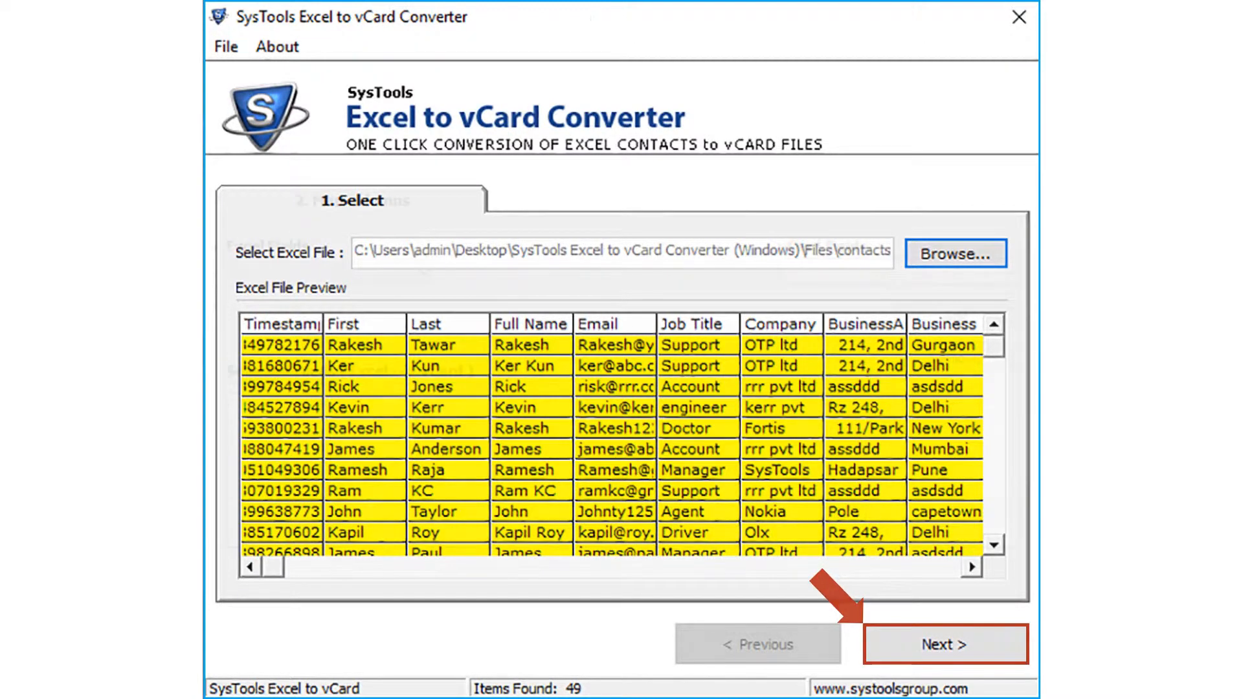
- Add Excel-to-vCard column pairings such as First Name to FirstName and HomeFaxNumber to BusinessFaxNumber
left_click(945, 644)
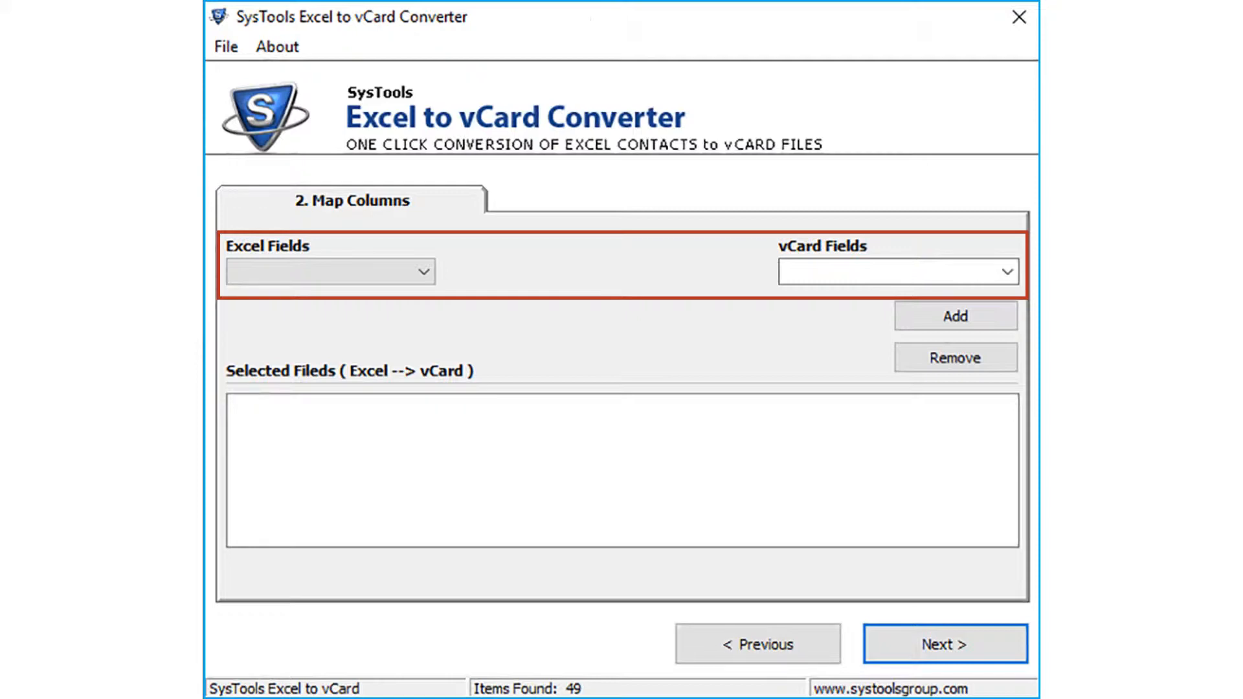
left_click(954, 316)
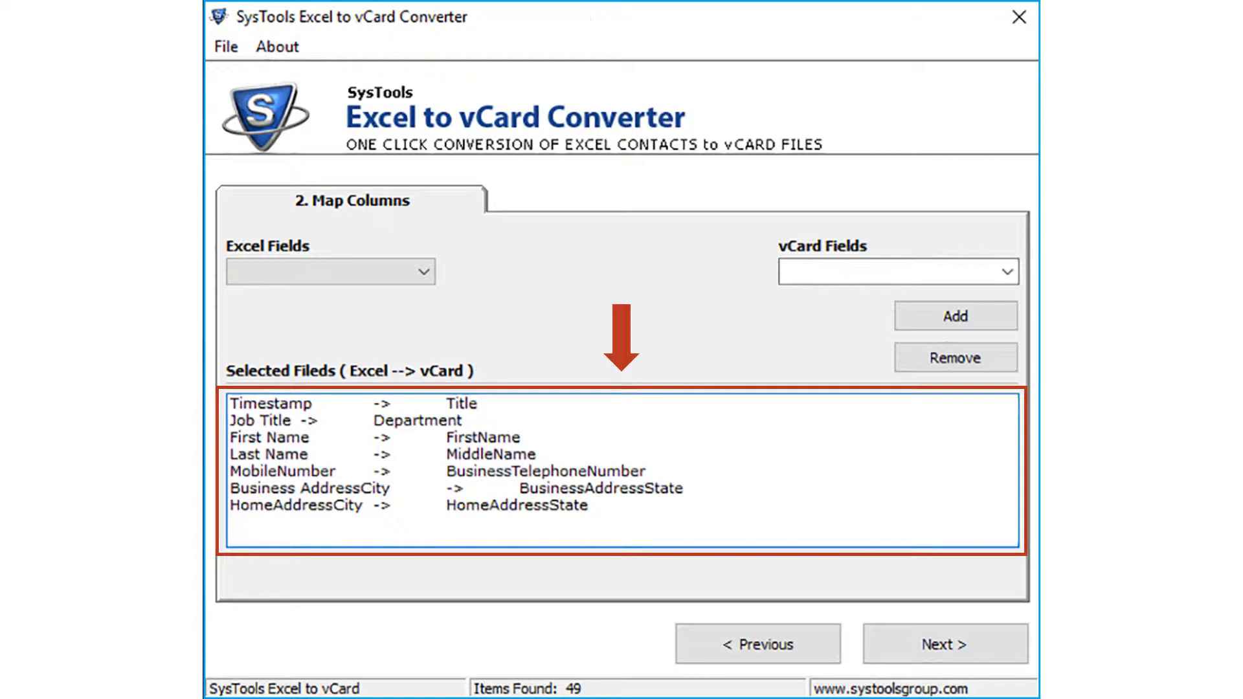
left_click(956, 316)
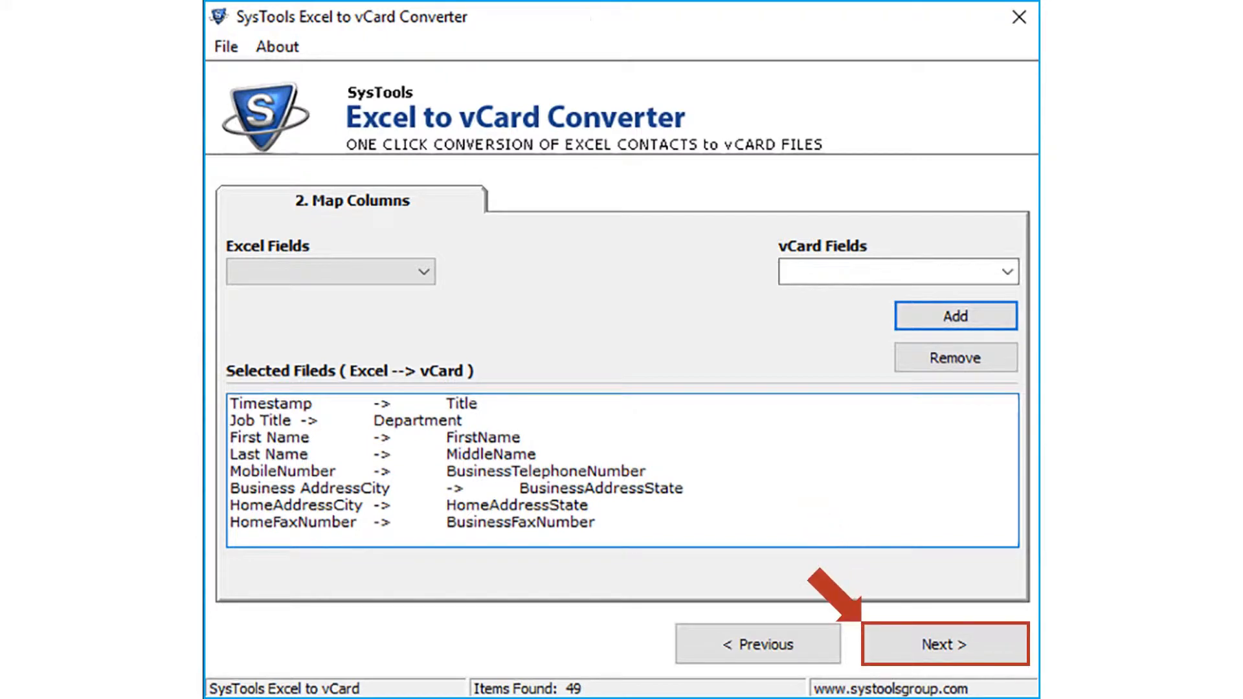
- Convert all 49 contacts into one All Contacts.vcf in E:\Output and open that folder
left_click(944, 644)
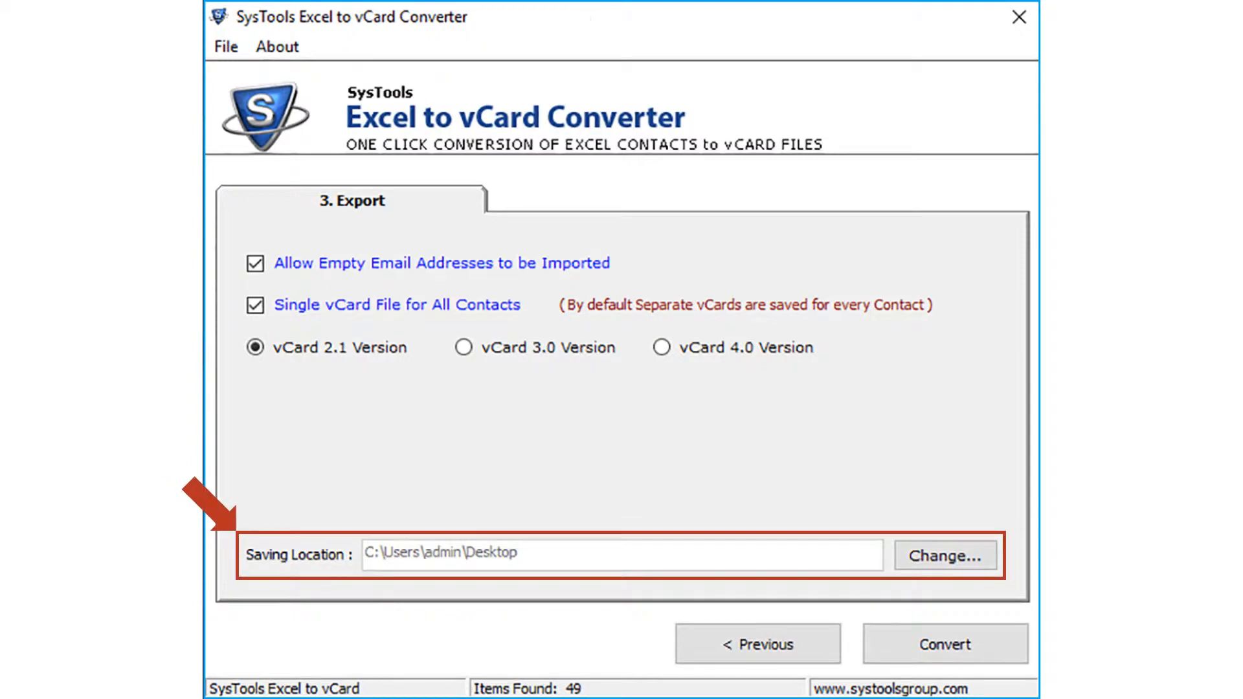
left_click(944, 555)
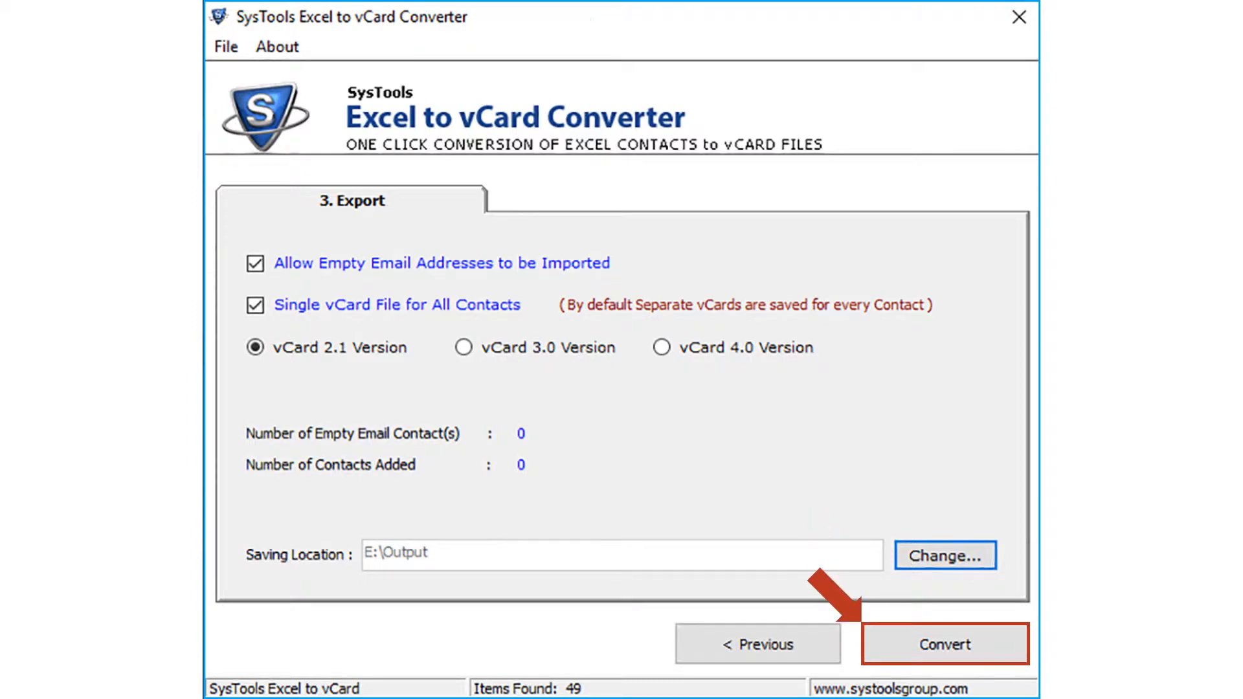
left_click(946, 644)
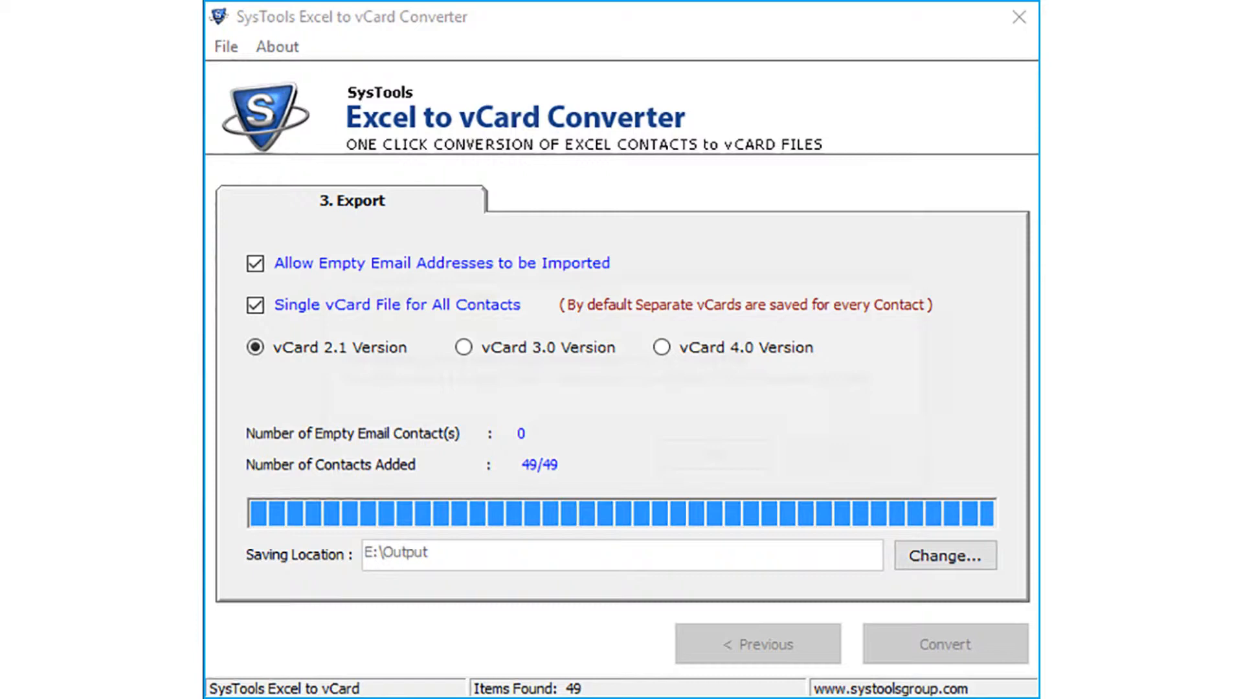
left_click(944, 644)
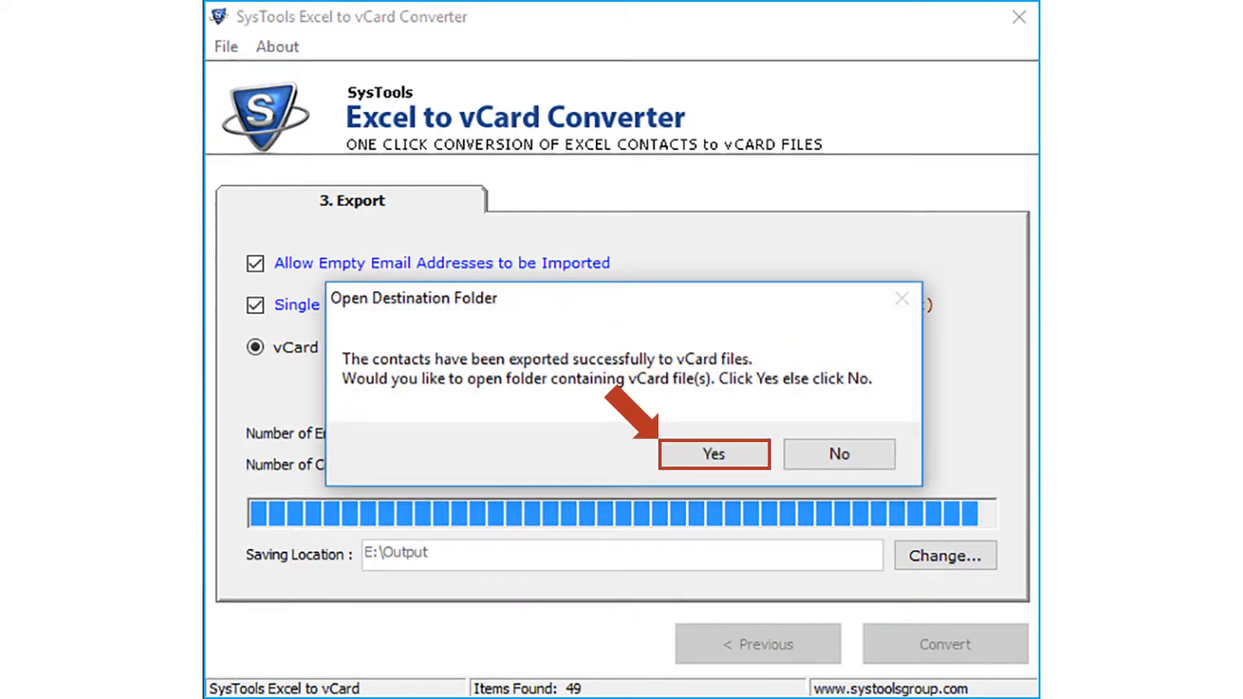
left_click(713, 455)
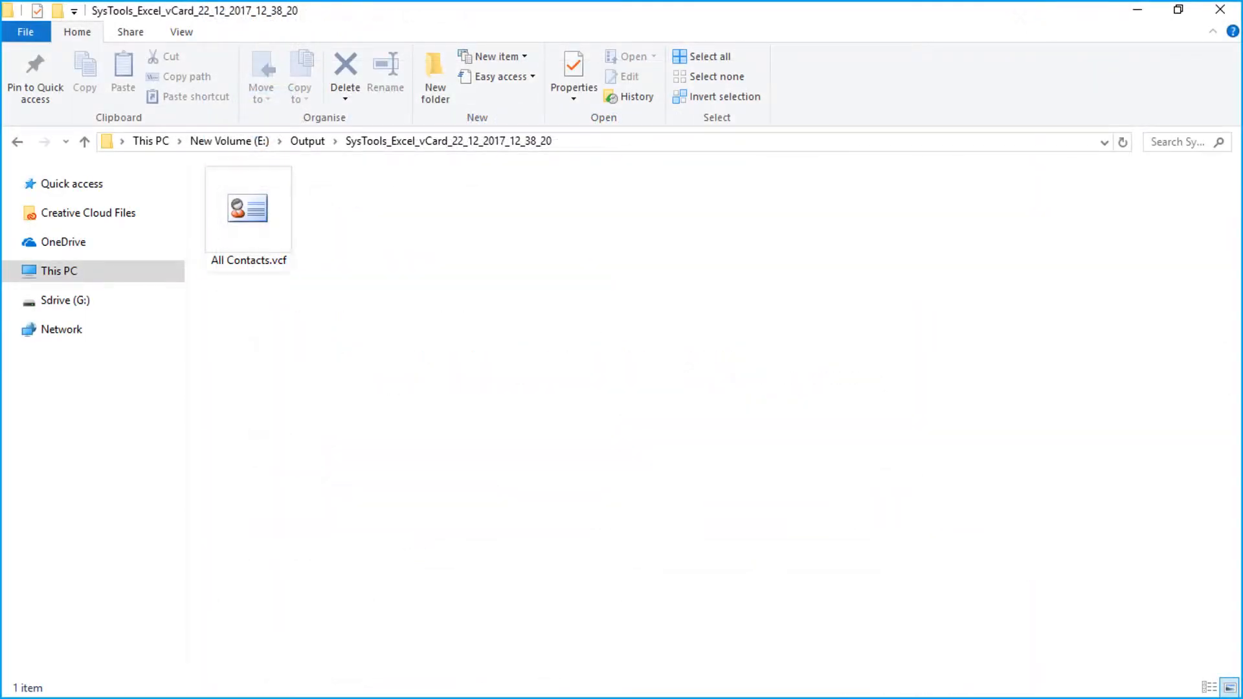
- Check the dated Output subfolder for All Contacts.vcf before switching to the Android phone
left_click(249, 209)
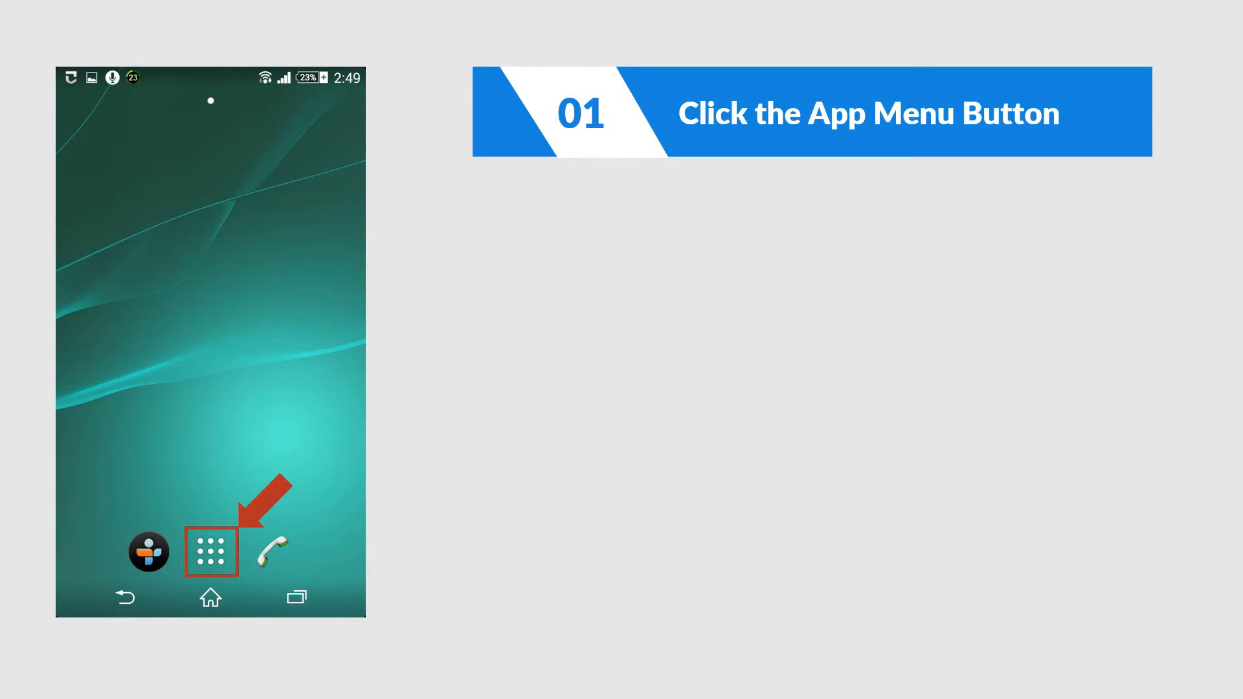
- Launch Contacts from the app drawer and show its overflow menu with Import and Export
left_click(210, 550)
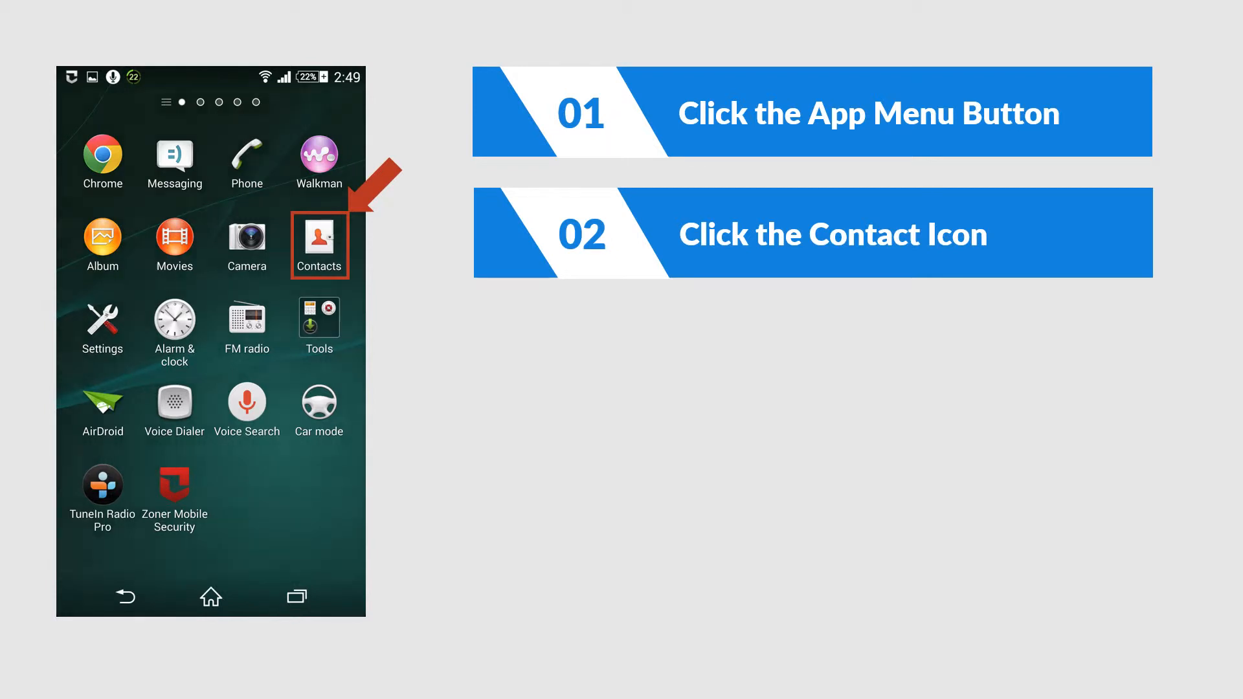
left_click(319, 238)
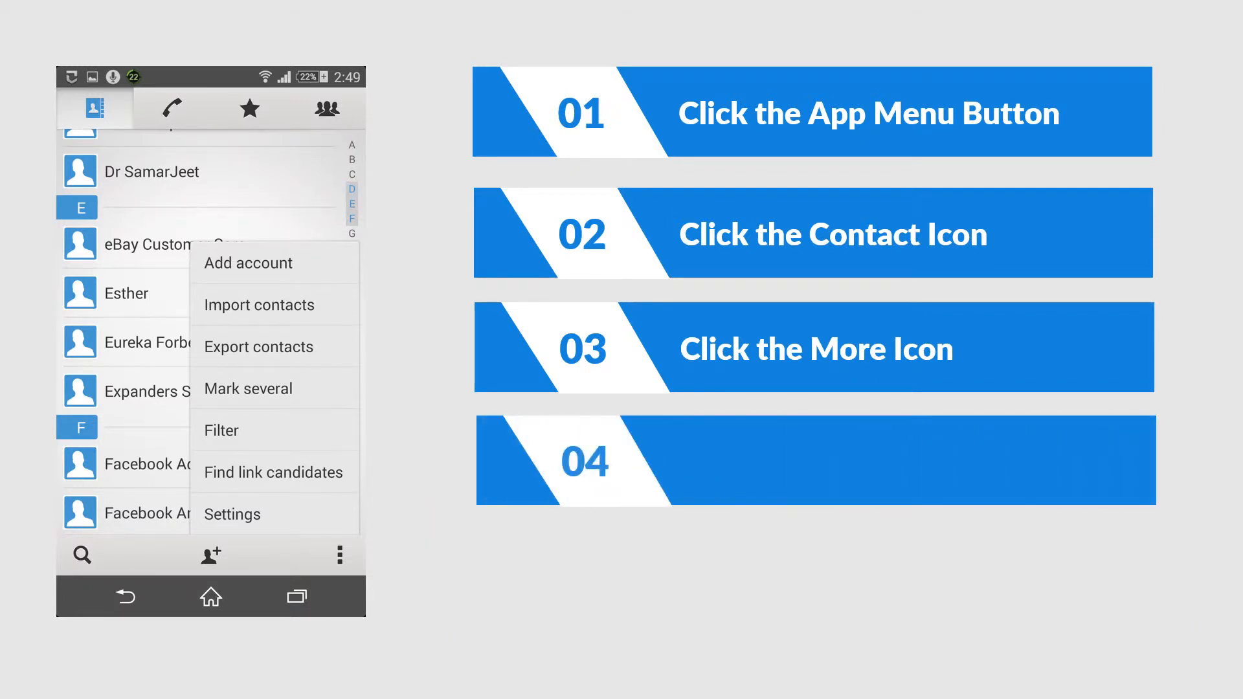
- Start Import contacts, choose the storage location and tick All Contacts.vcf as the vCard file
left_click(258, 306)
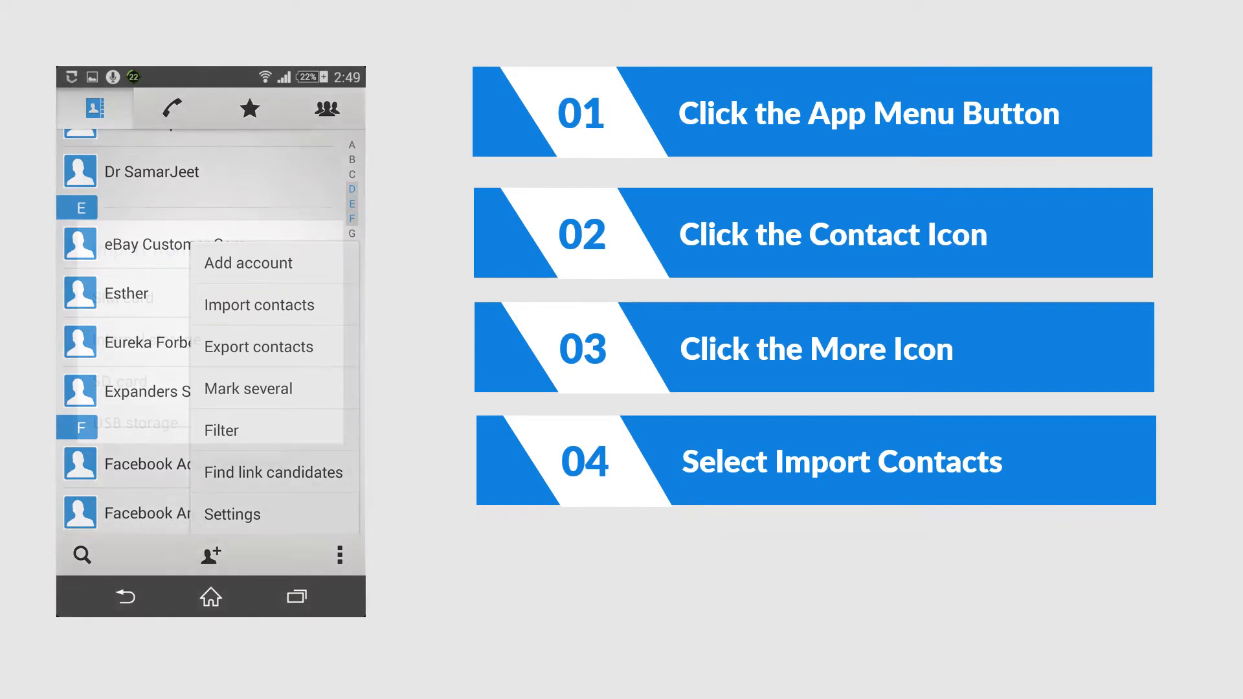
left_click(259, 305)
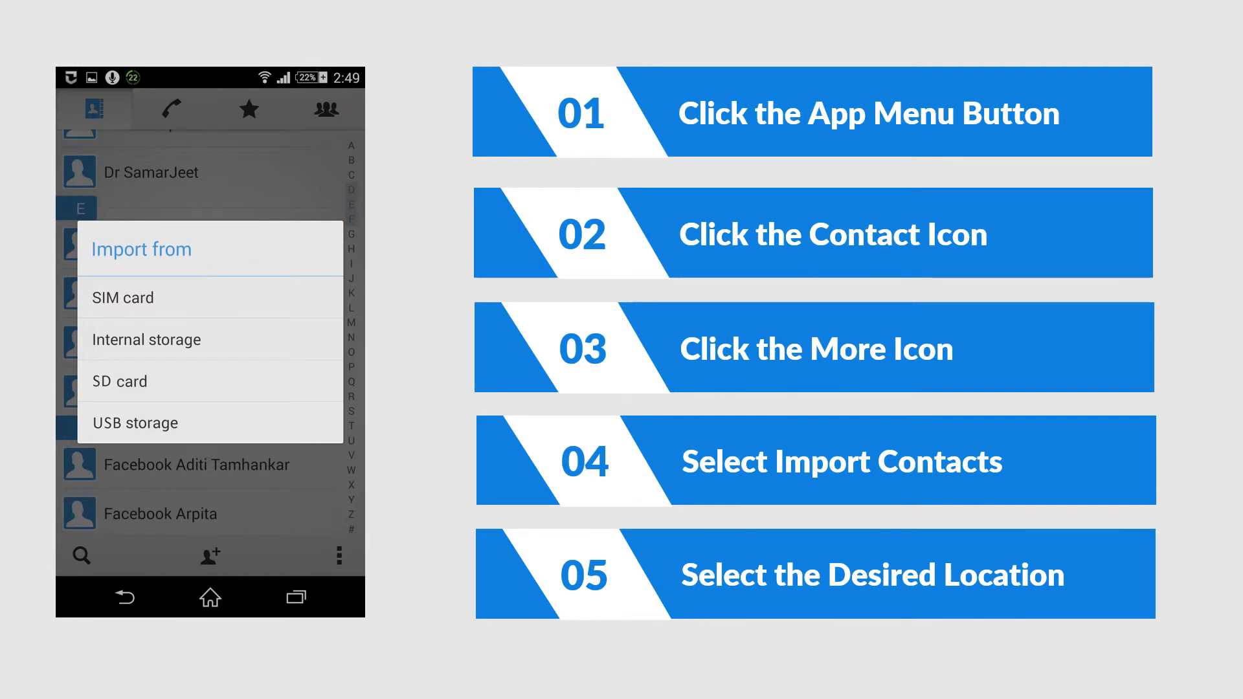
left_click(145, 340)
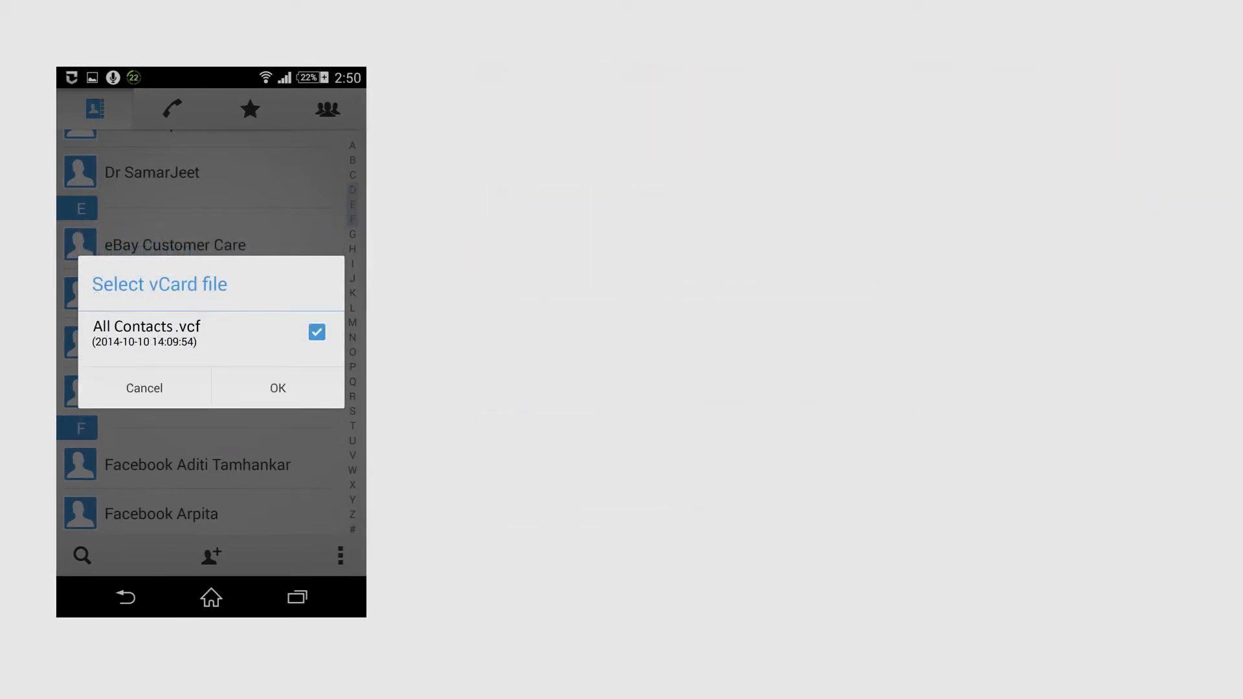